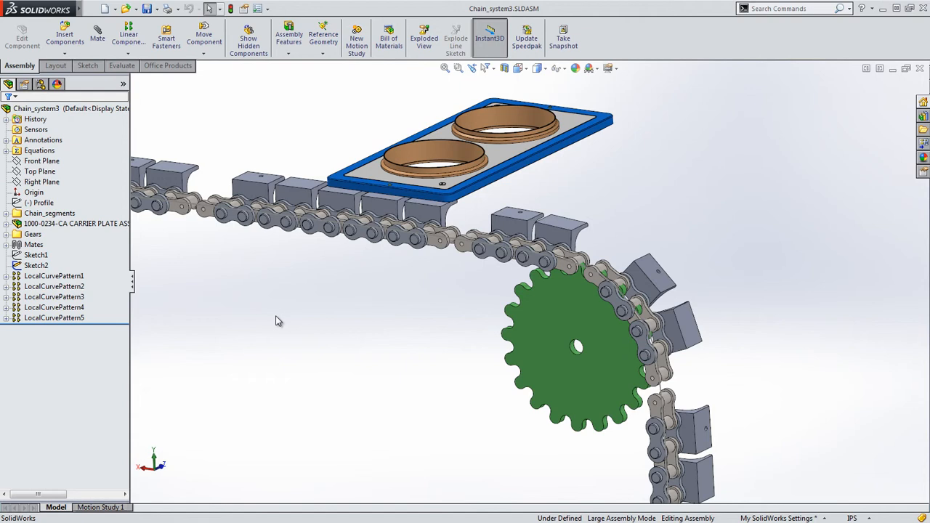
Step: Choose Curve Driven Component Pattern from the component pattern dropdown
left_click(128, 47)
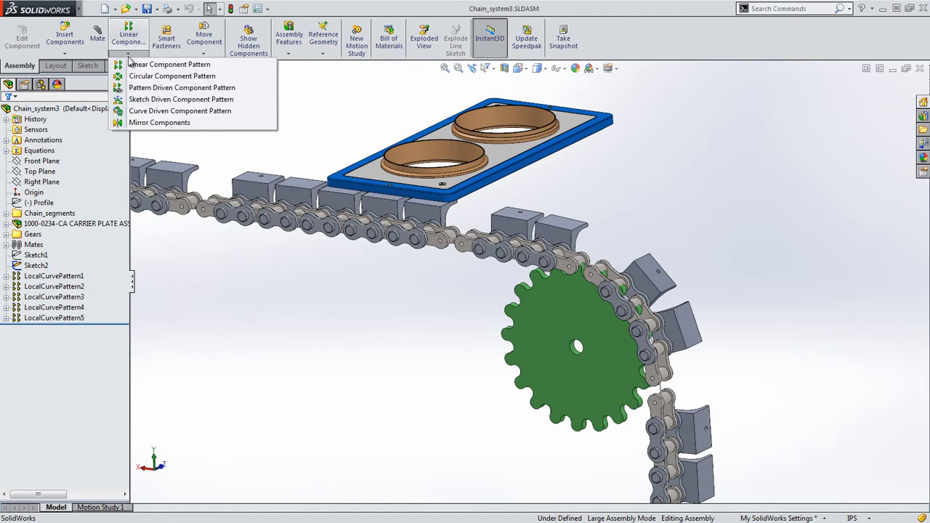
mouse_move(169, 65)
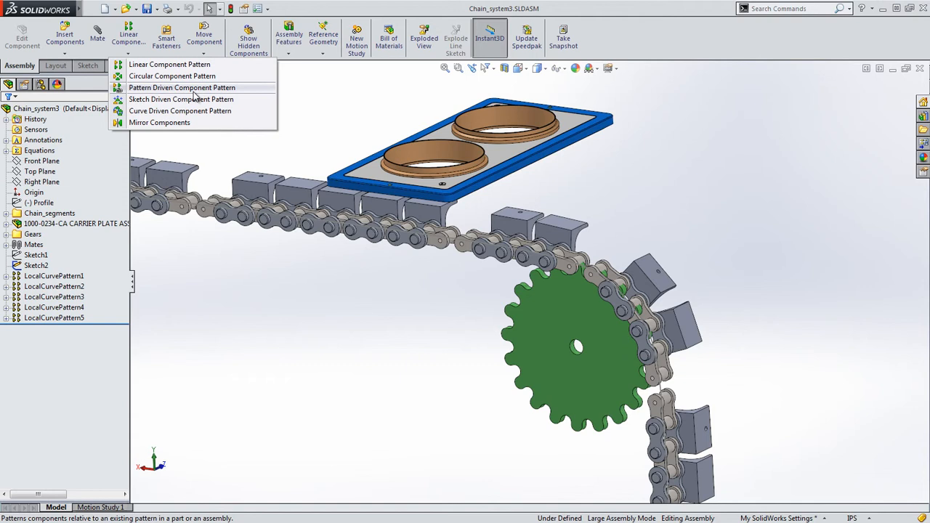
mouse_move(190, 118)
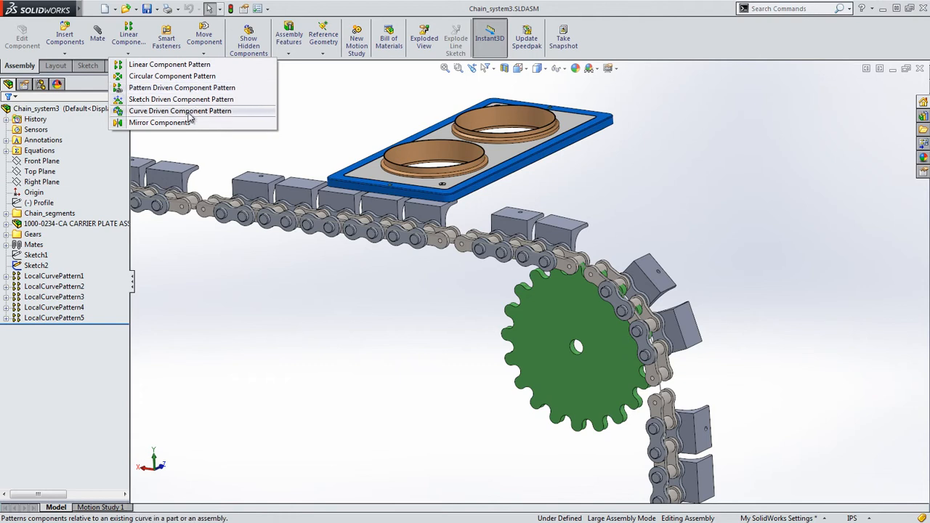
left_click(180, 110)
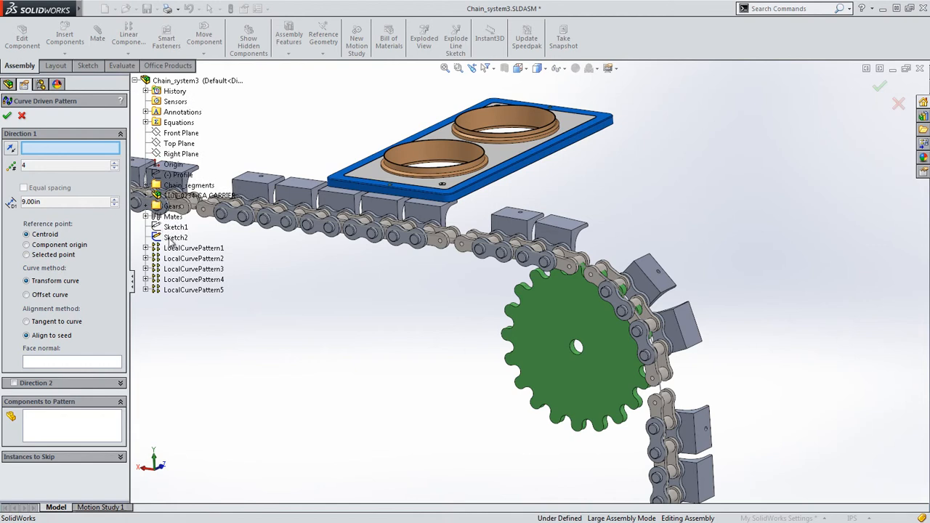
Step: Pattern link3 and Support_link along Sketch2, tangent to curve, with 24 instances
left_click(176, 237)
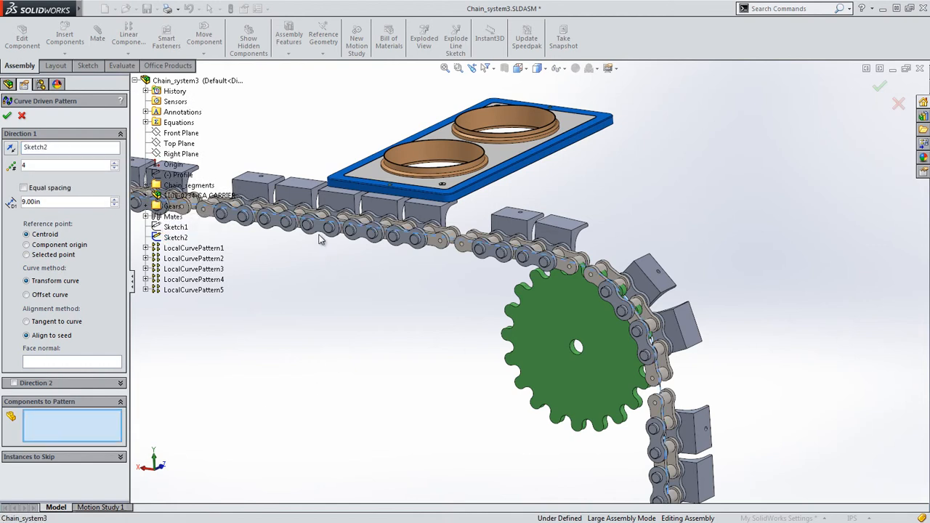
left_click(342, 202)
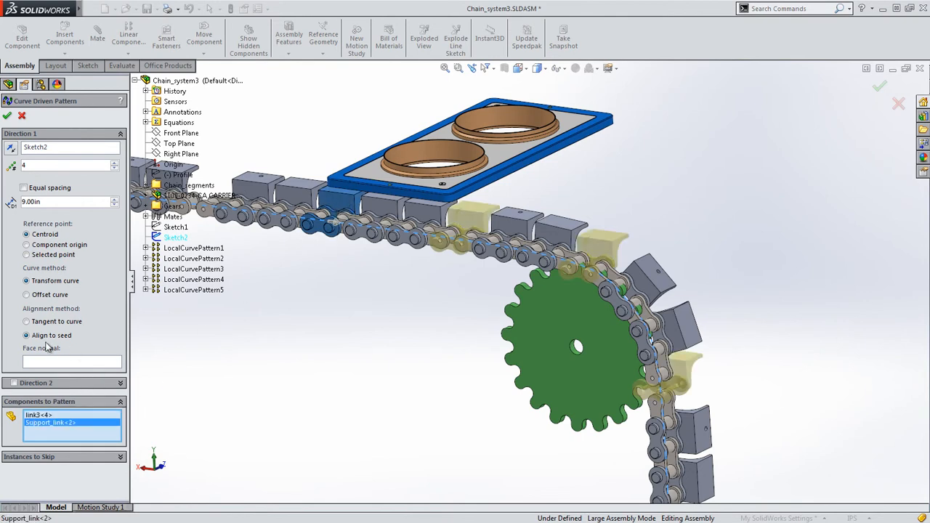
left_click(27, 321)
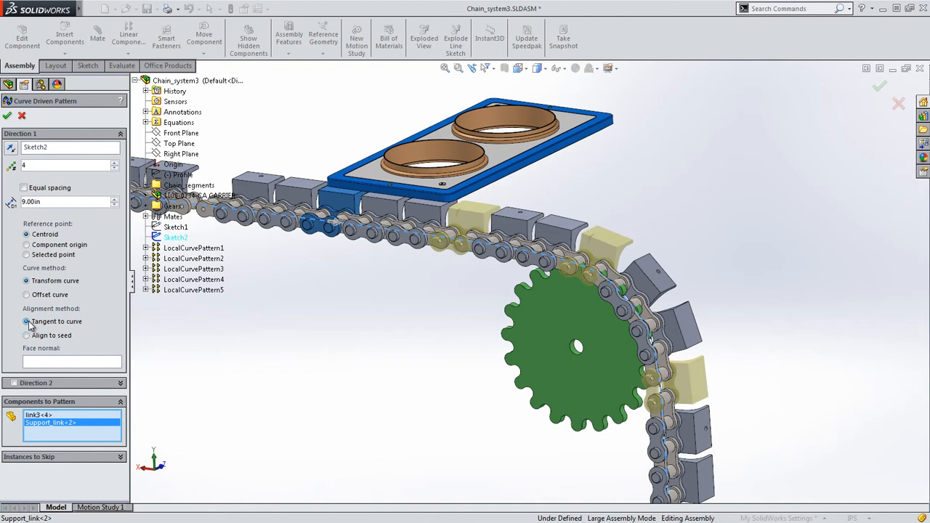
left_click(65, 166)
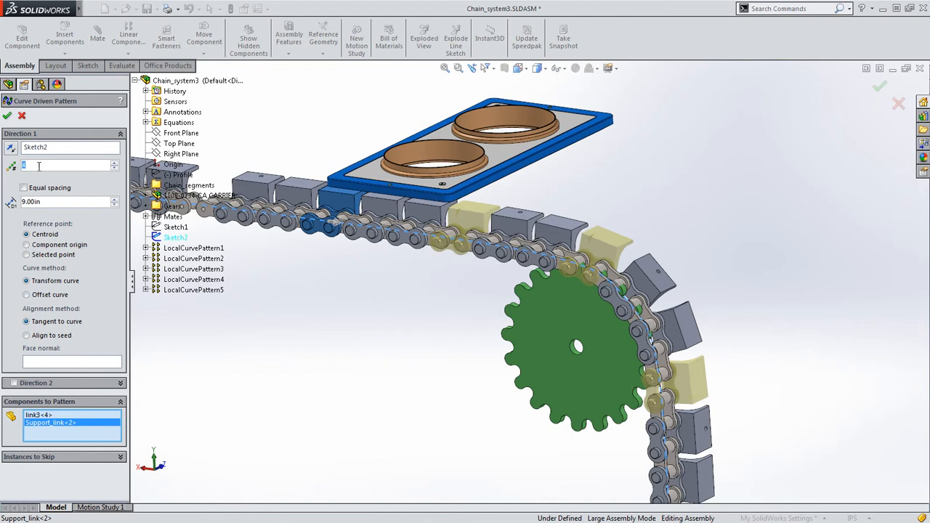
type("24")
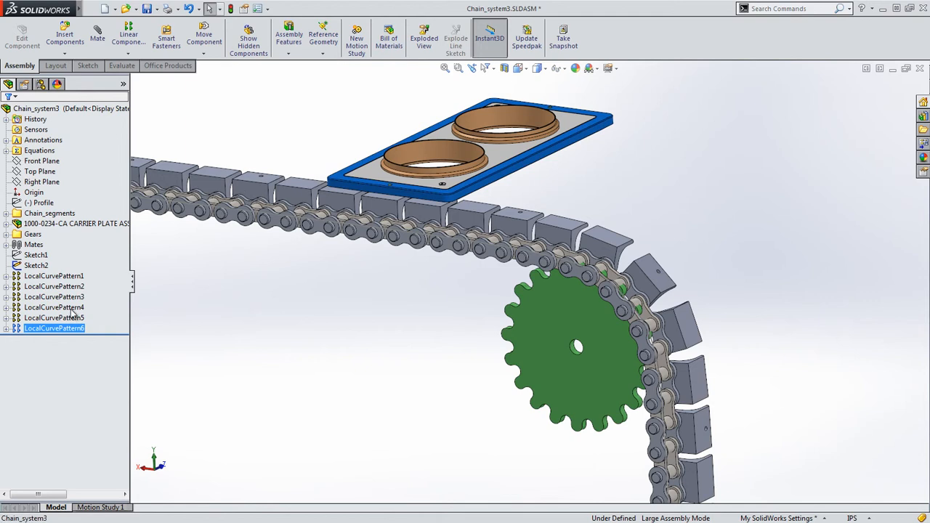
left_click(54, 306)
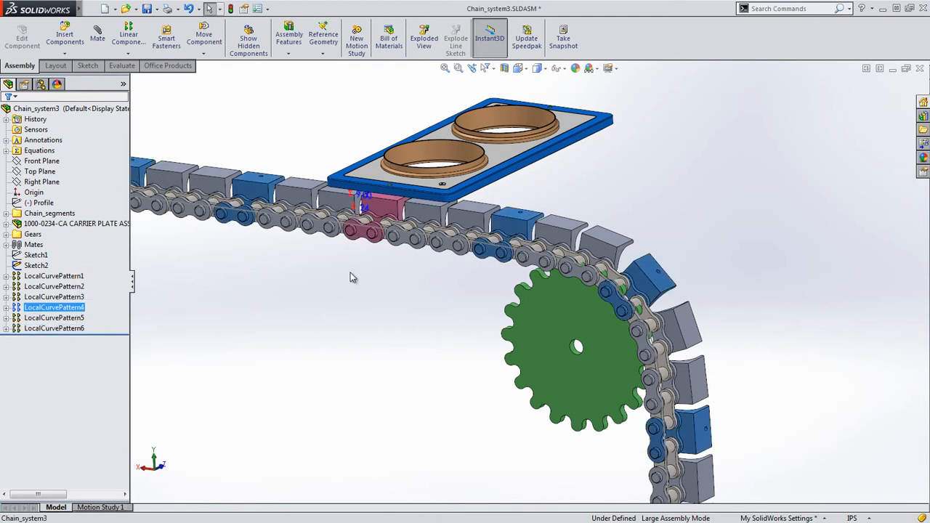
mouse_move(365, 287)
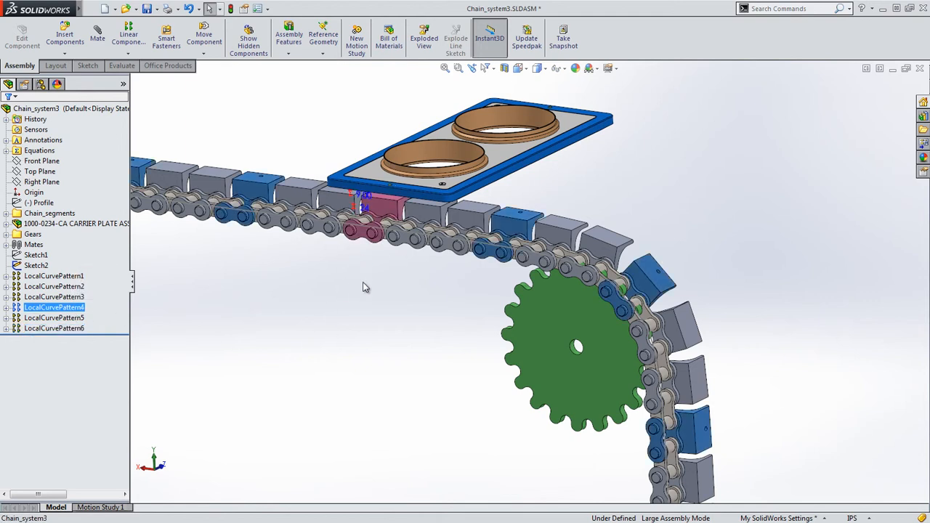
mouse_move(439, 263)
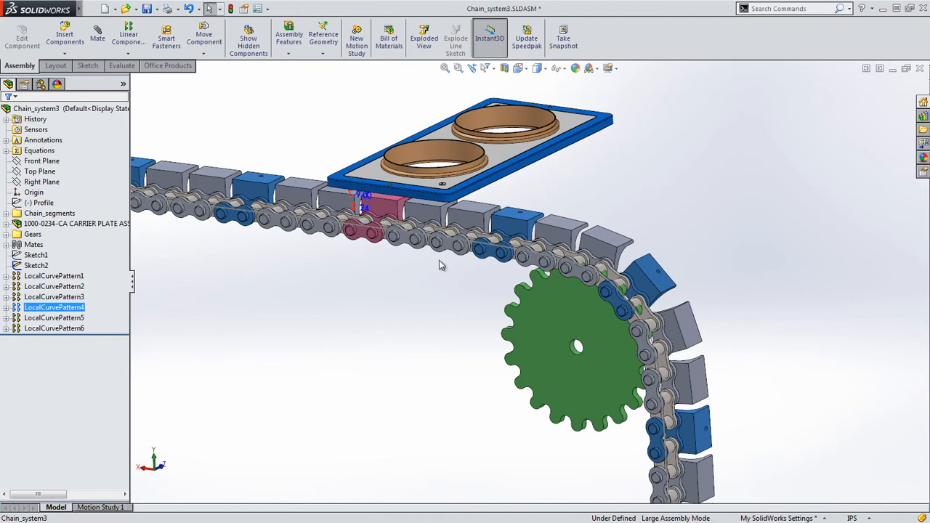
mouse_move(235, 326)
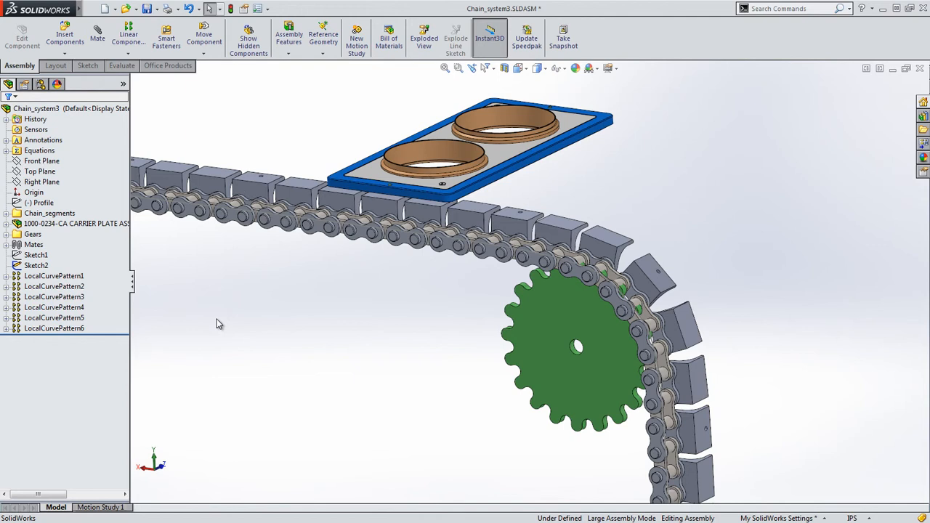
mouse_move(72, 292)
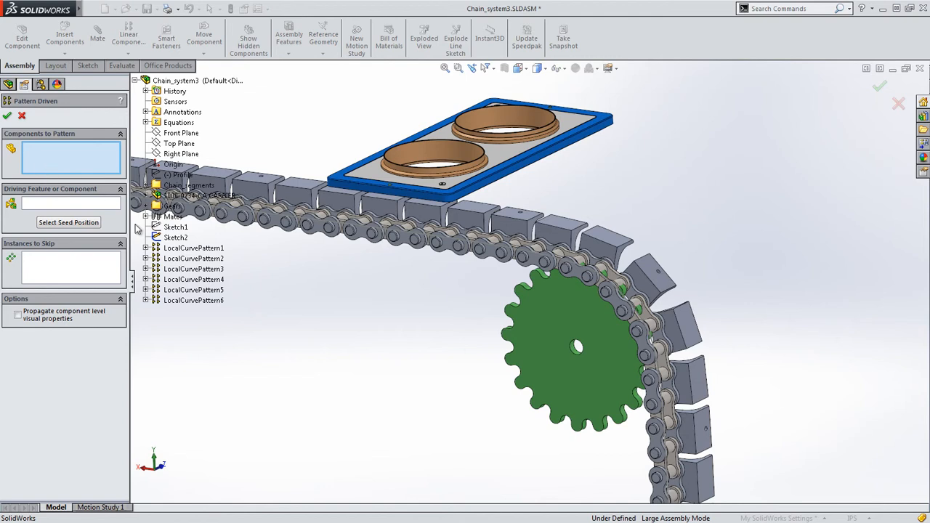
mouse_move(258, 271)
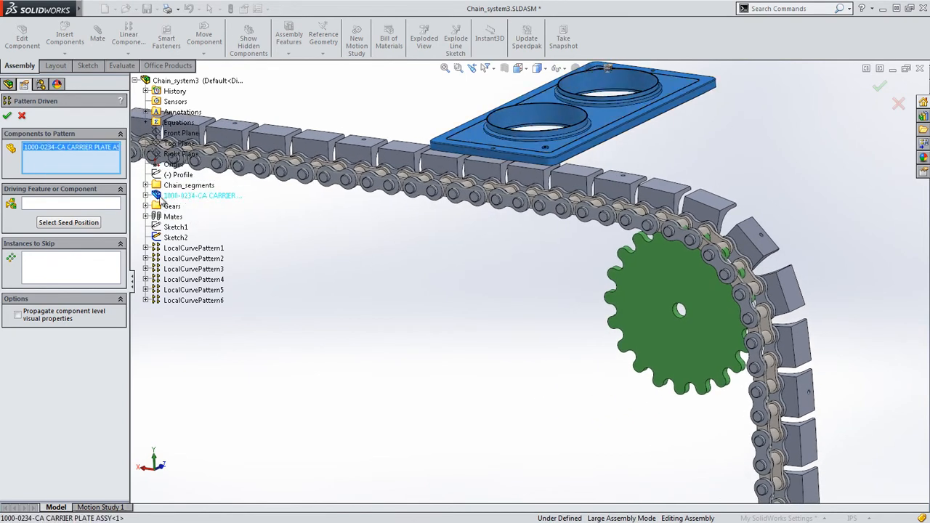
Step: Set LocalCurvePattern4 as the driving feature and pick the seed bracket for the plate pattern
left_click(71, 202)
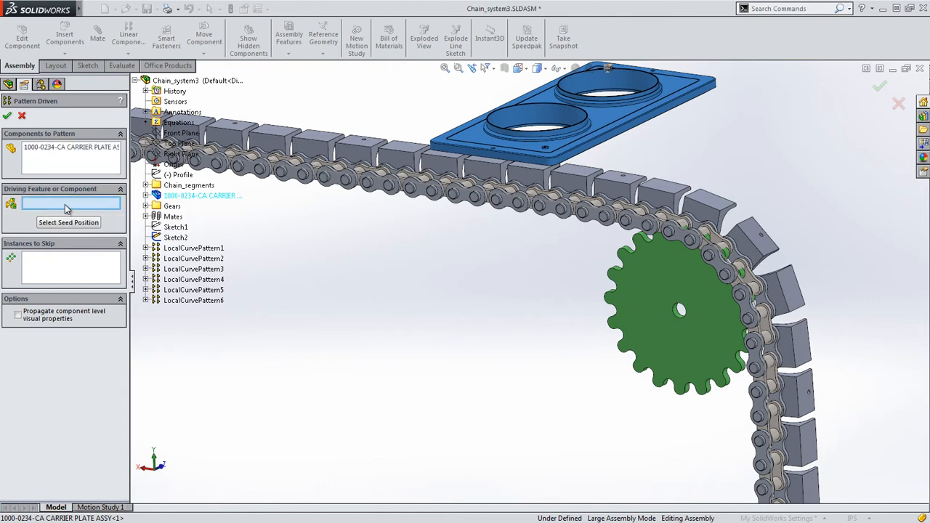
mouse_move(616, 184)
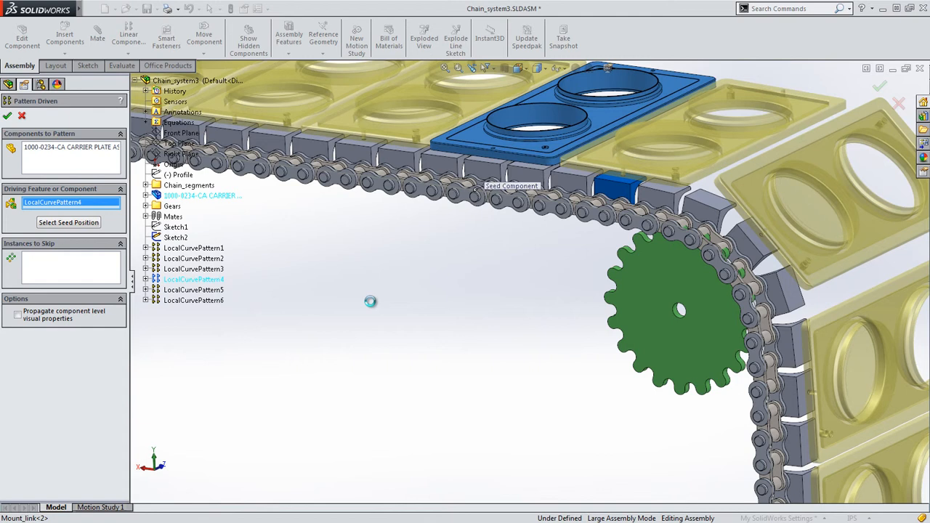
left_click(7, 116)
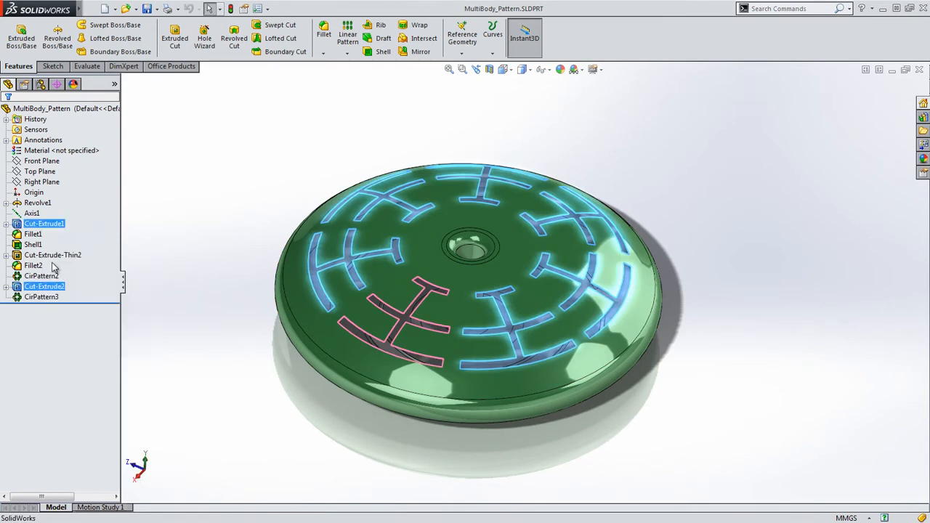
Step: Edit CirPattern3 and raise its instance count to 9
double_click(42, 296)
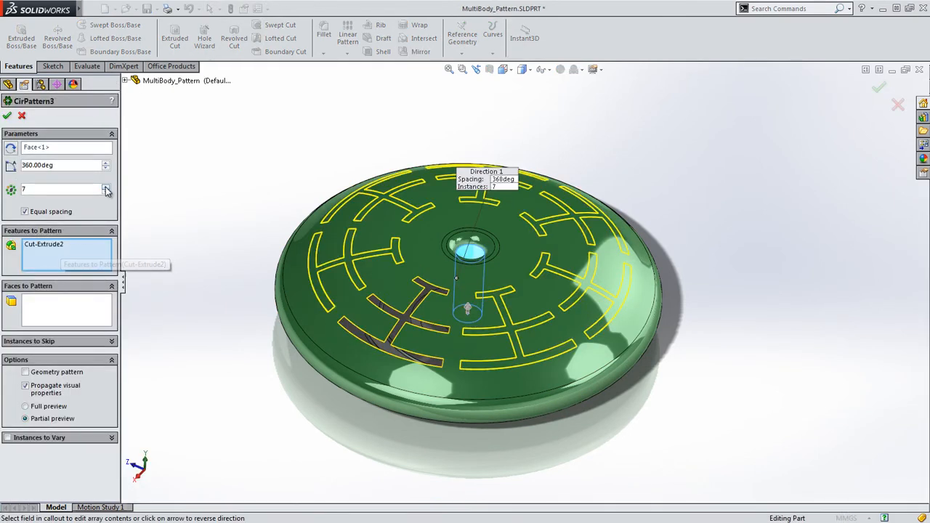
left_click(106, 187)
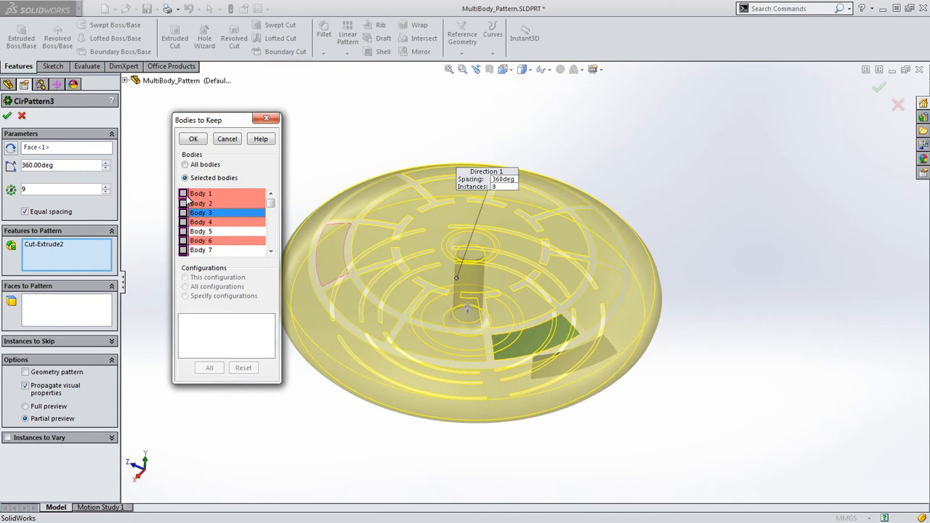
Step: Check Body 1, then switch Bodies to Keep to All bodies and finish CirPattern3
left_click(200, 193)
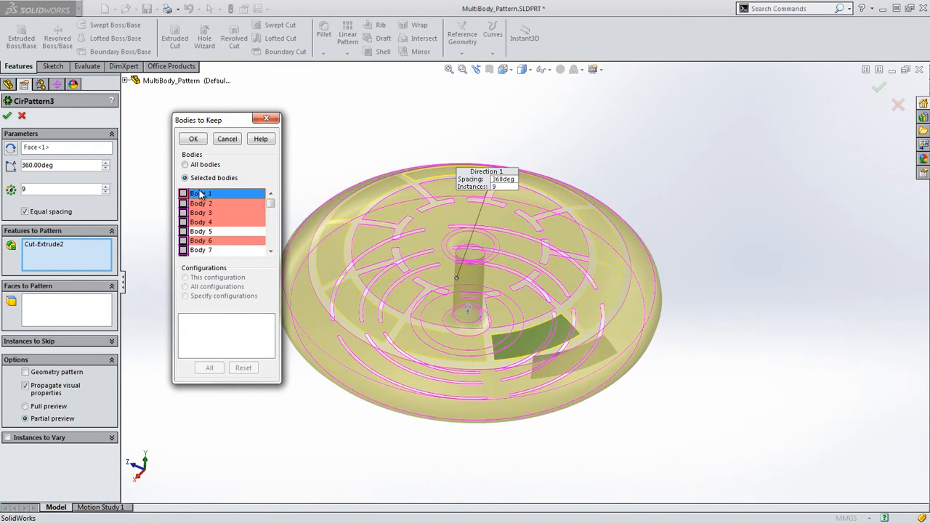
left_click(183, 193)
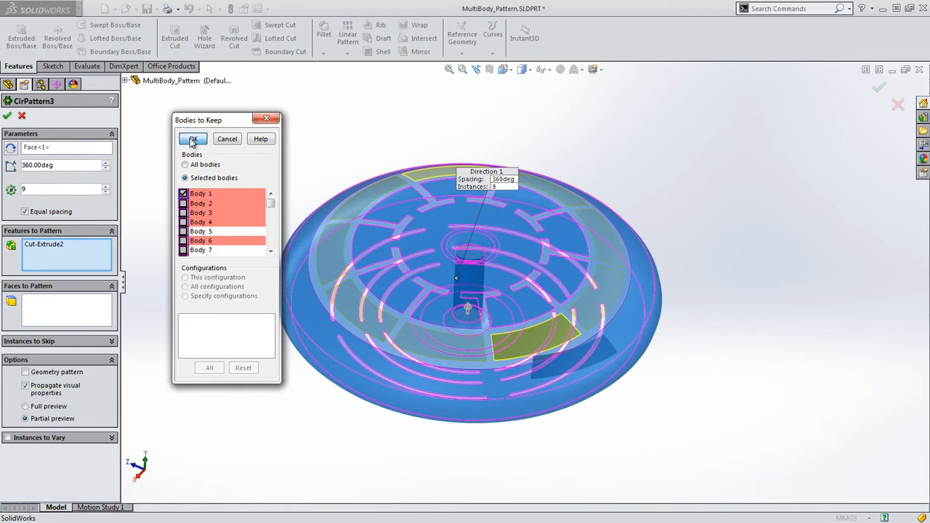
left_click(194, 138)
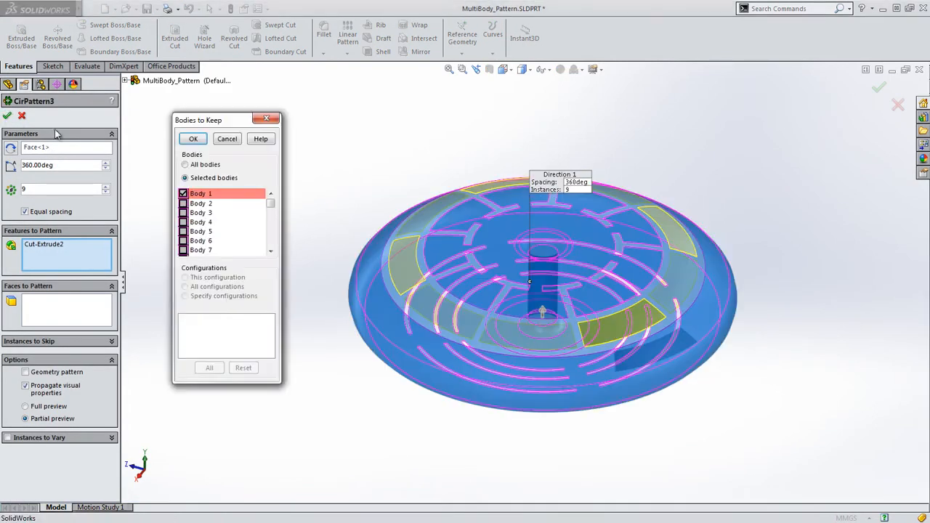
left_click(185, 165)
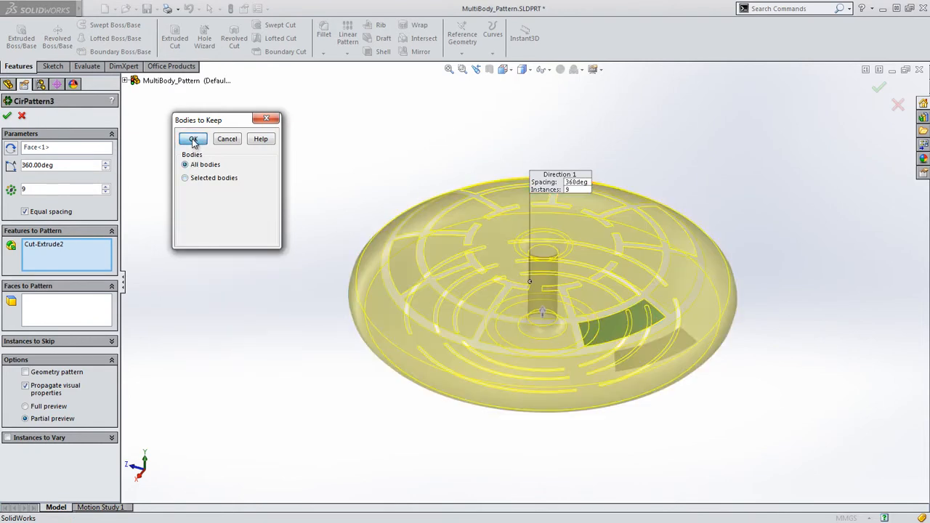
left_click(193, 139)
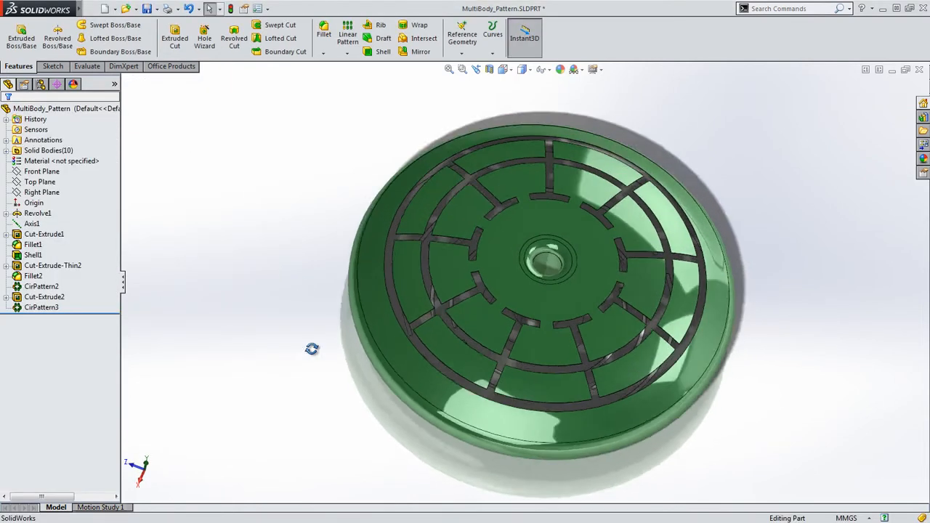